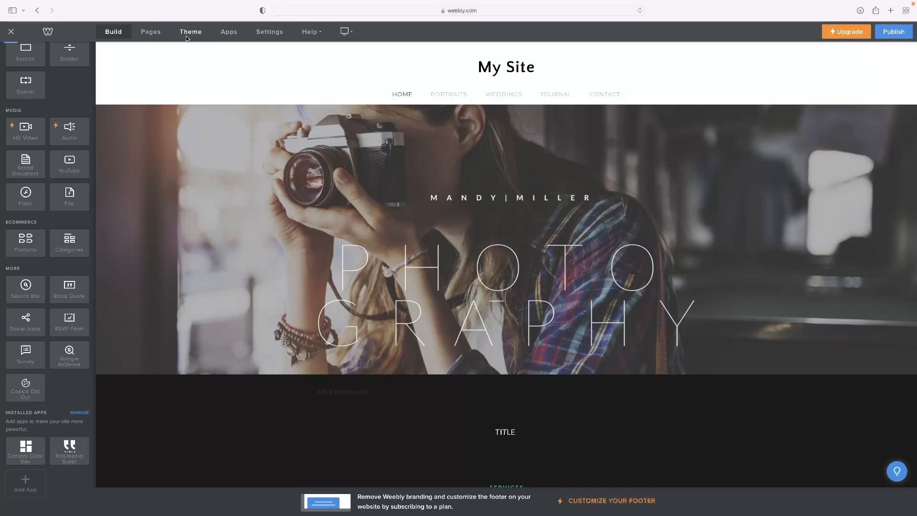
- Browse the Personal theme gallery and close it, keeping the photography theme
click(190, 31)
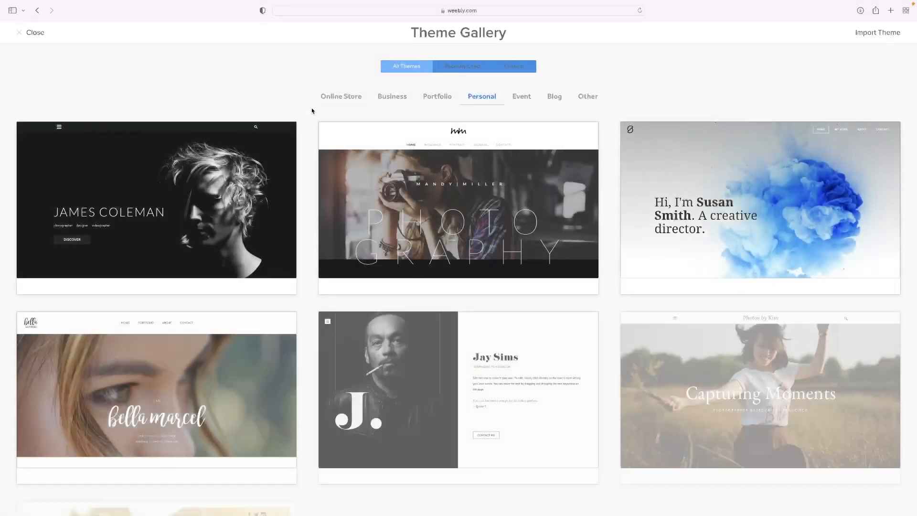
scroll(down, 3)
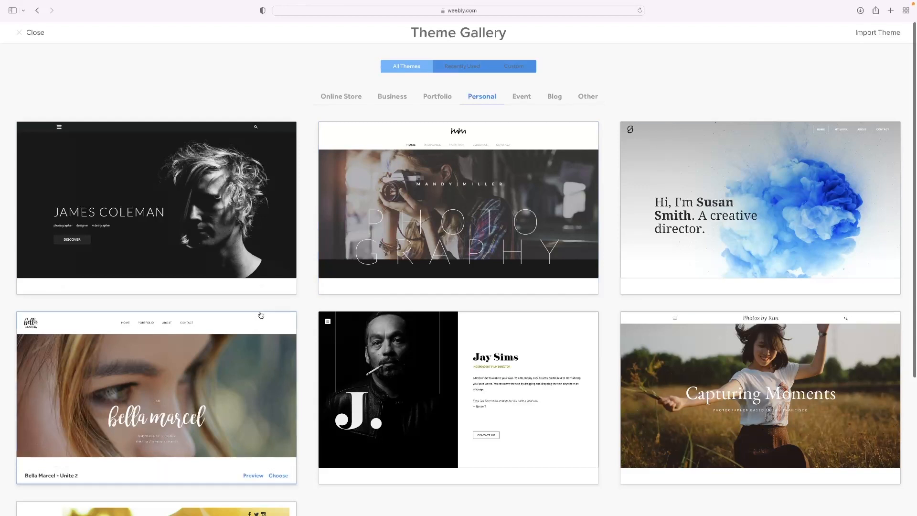
scroll(down, 3)
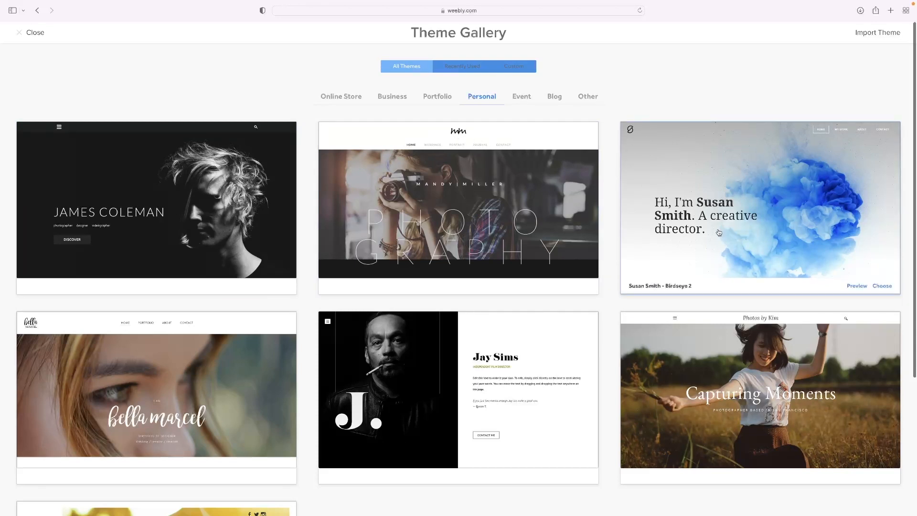
mouse_move(458, 270)
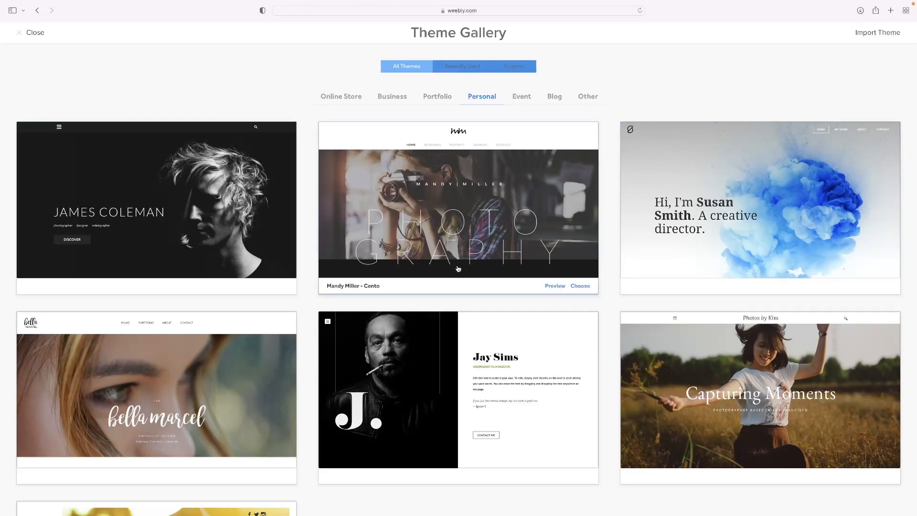
mouse_move(399, 137)
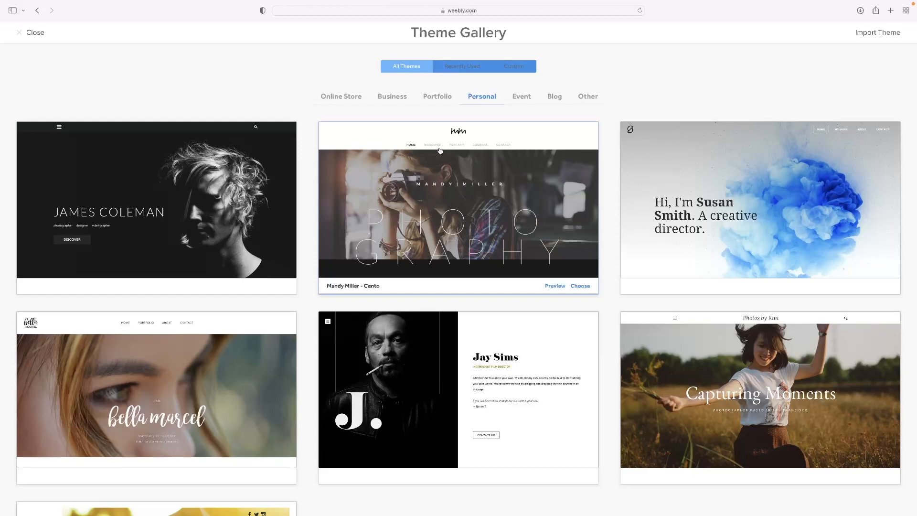
mouse_move(472, 153)
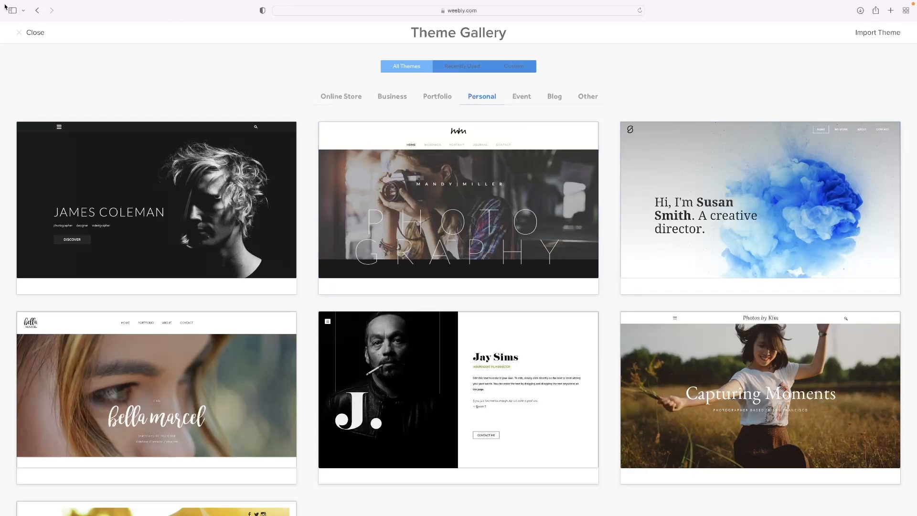
click(459, 213)
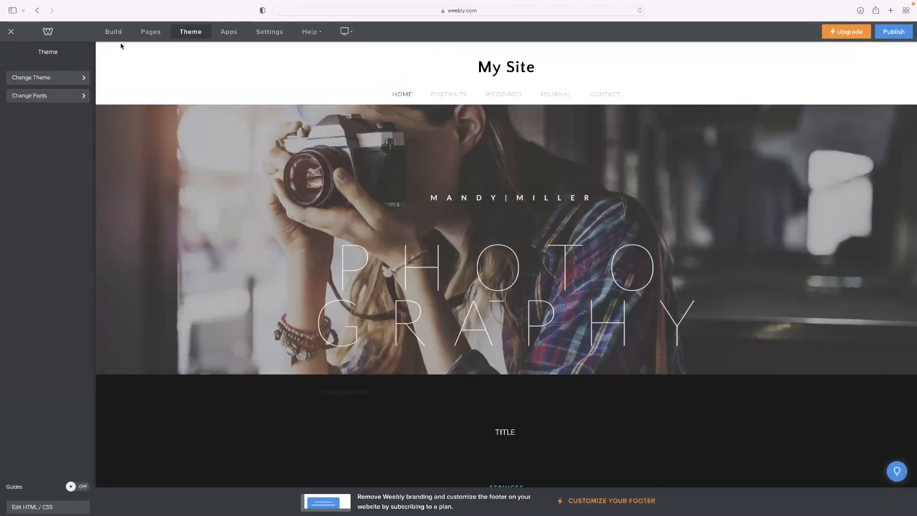
- View the Home page settings in Pages, then return to the theme's font design options
click(150, 31)
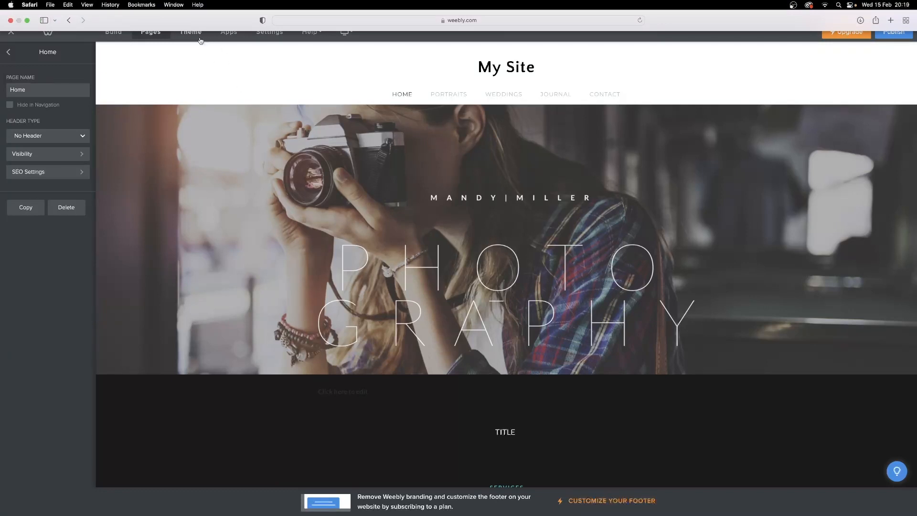
mouse_move(195, 63)
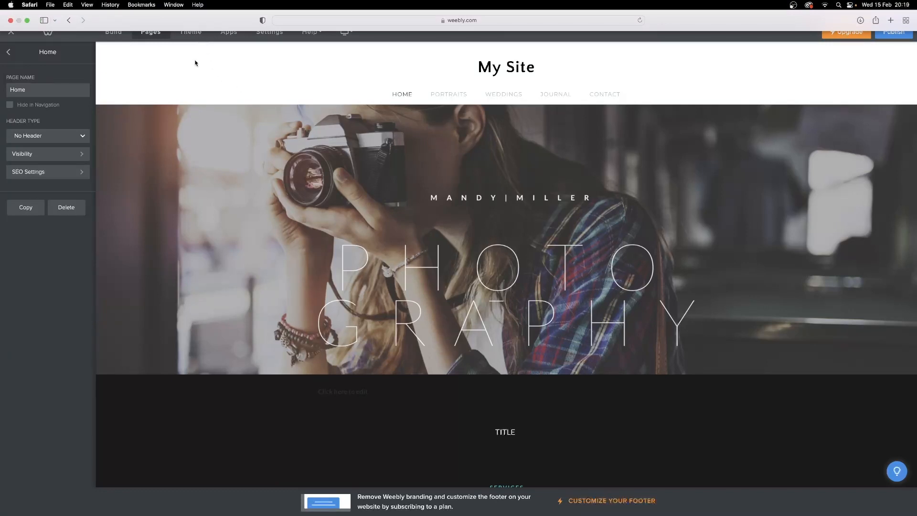
mouse_move(235, 70)
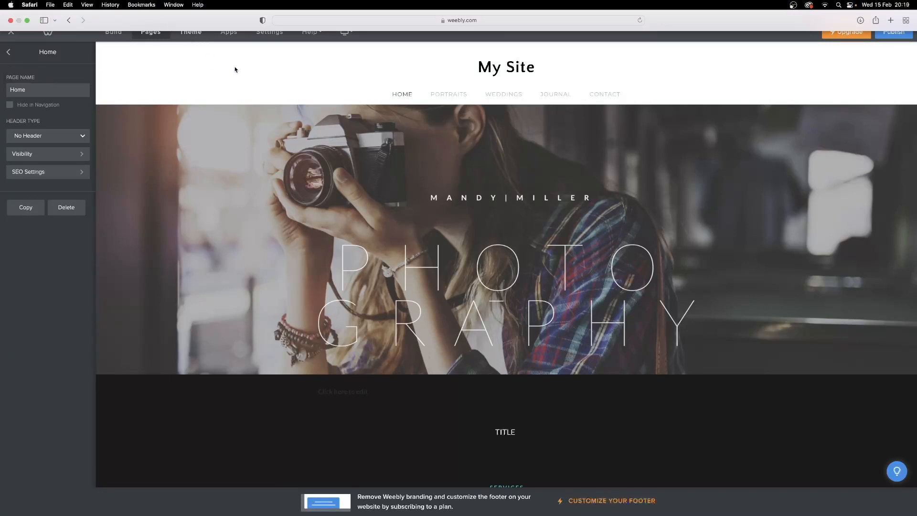
click(191, 31)
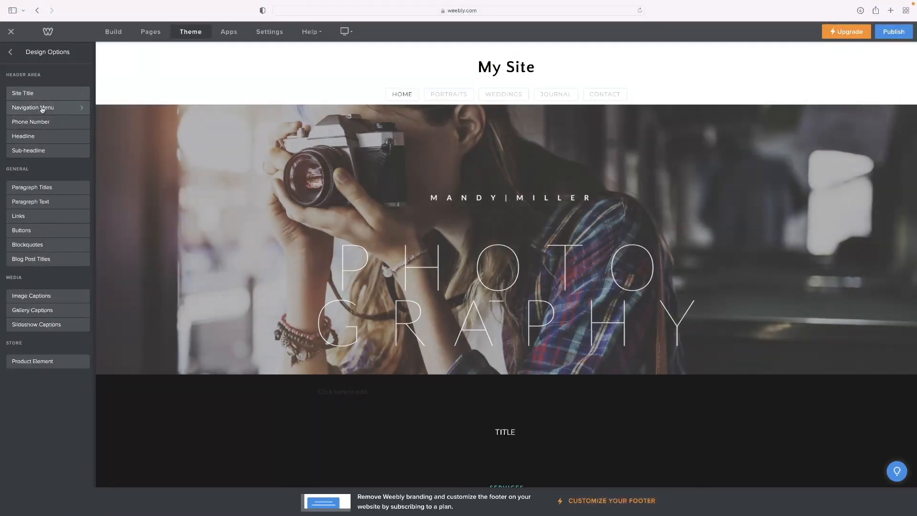
- Increase the Main Navigation Size in the Navigation Menu font settings and return to theme options
click(33, 107)
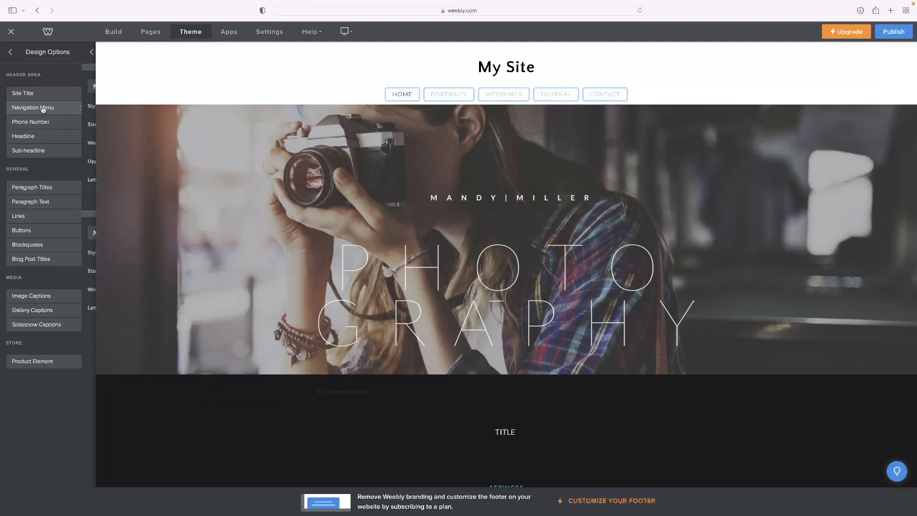
click(33, 108)
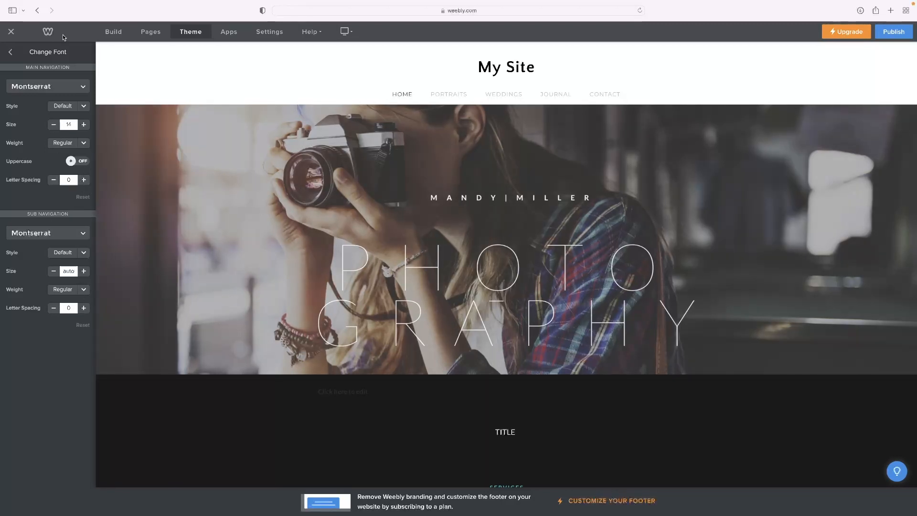
click(84, 124)
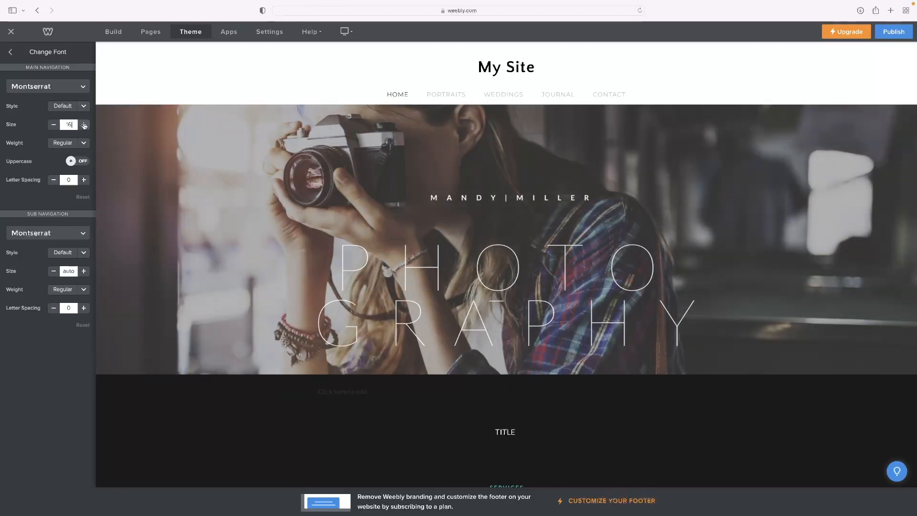
click(10, 51)
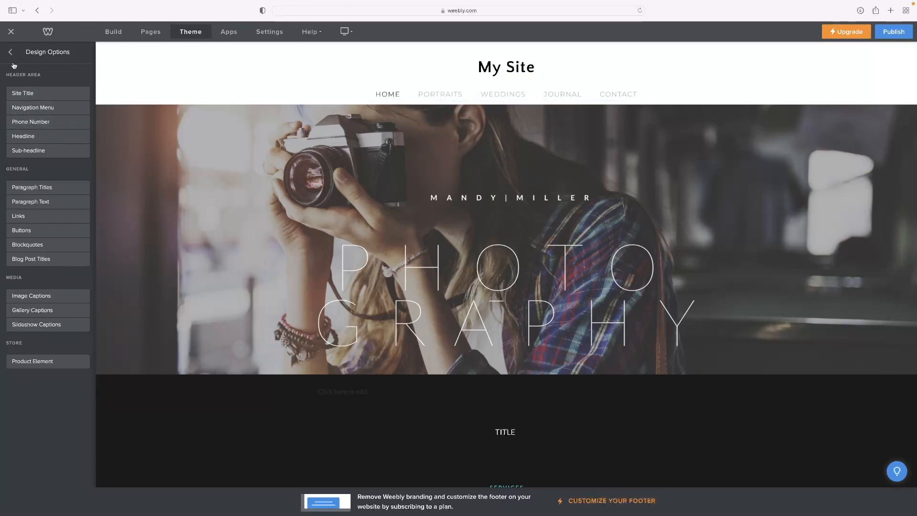
click(10, 51)
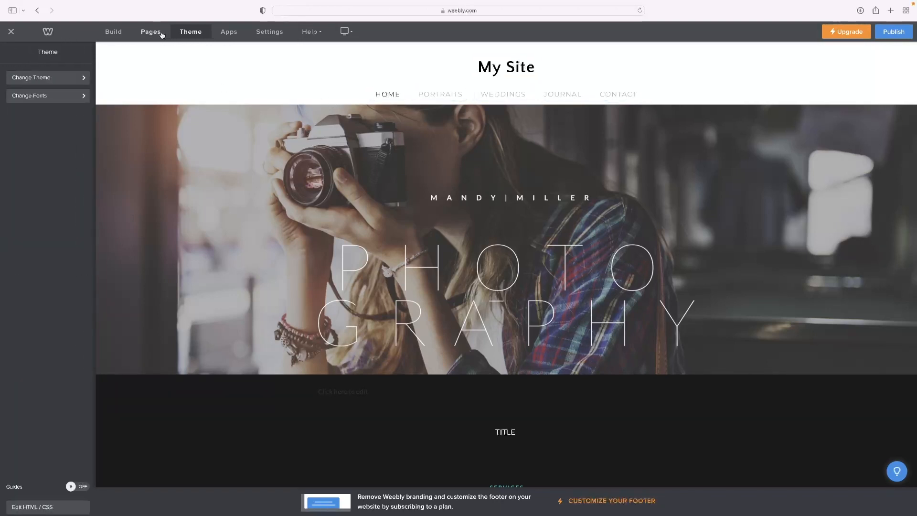
- Nest Portraits under Home and try nesting Journal and Contact beneath it as well
click(151, 31)
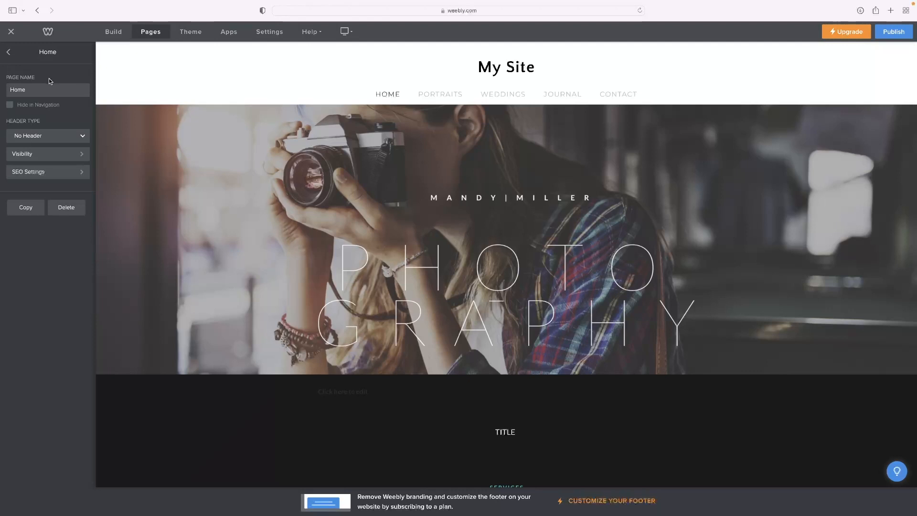
click(9, 52)
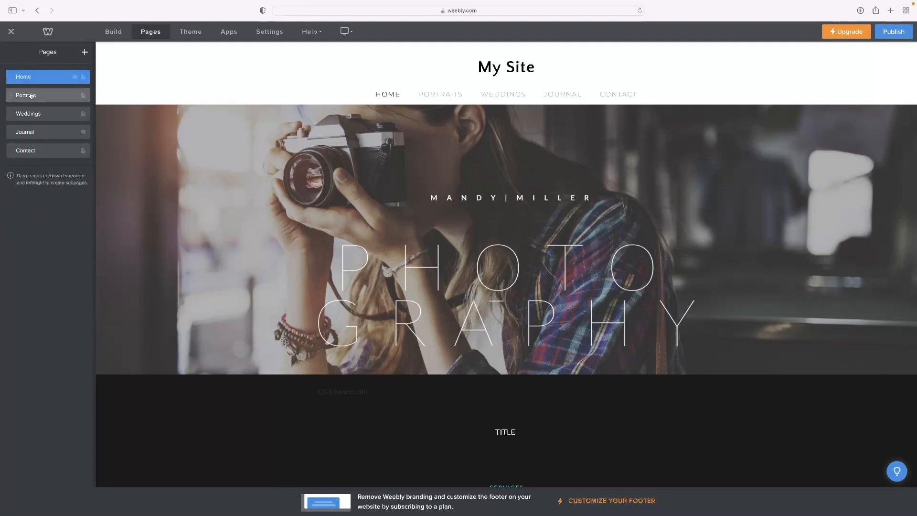
click(33, 94)
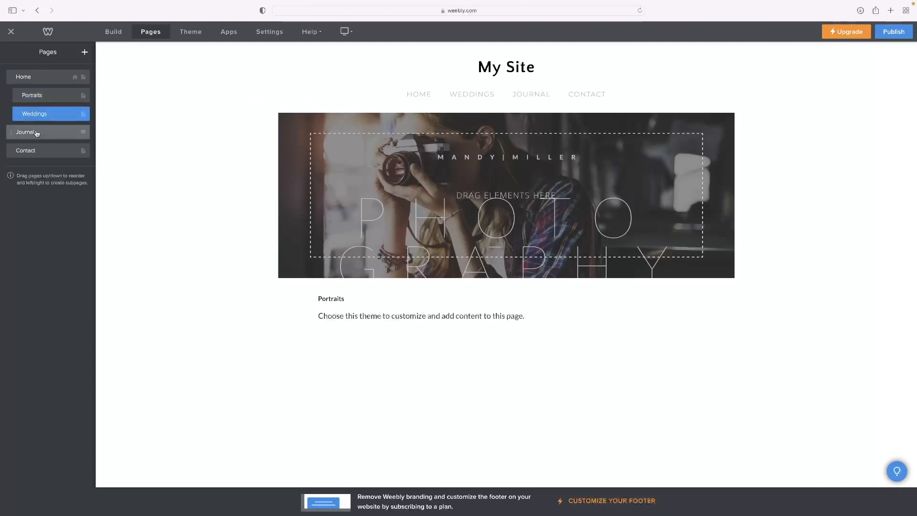
click(31, 132)
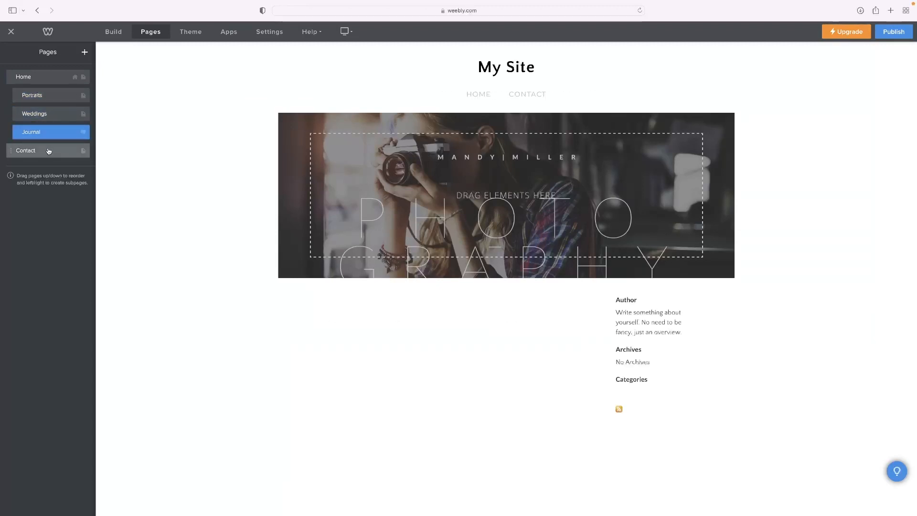
click(32, 150)
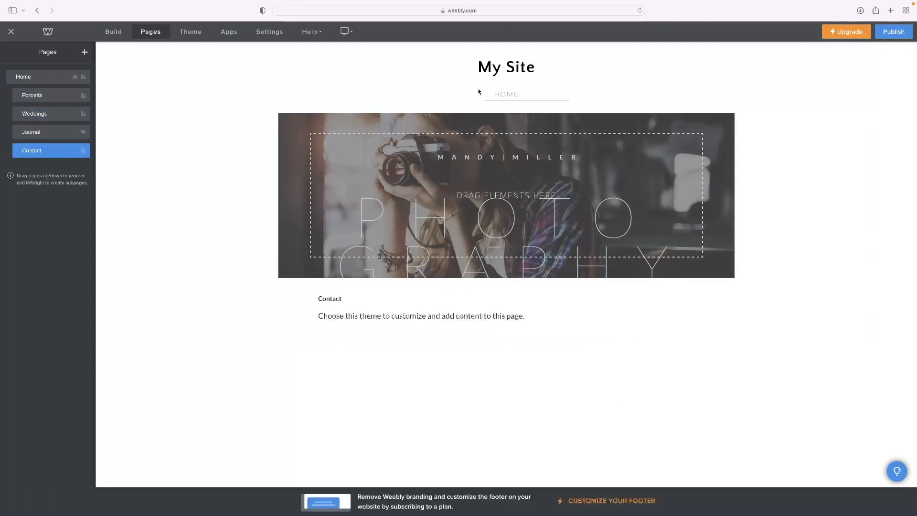
- Experiment with deeper nesting of Journal and Contact, leaving them as top-level pages
click(506, 93)
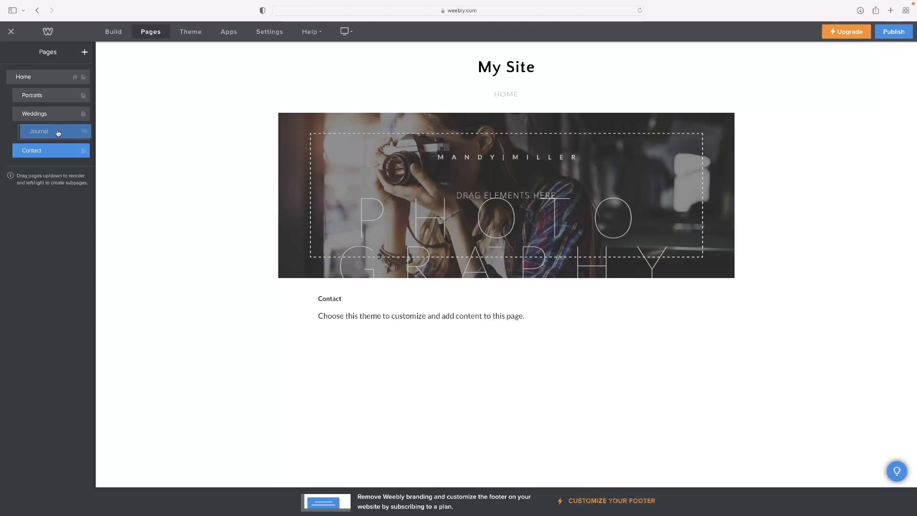
click(39, 130)
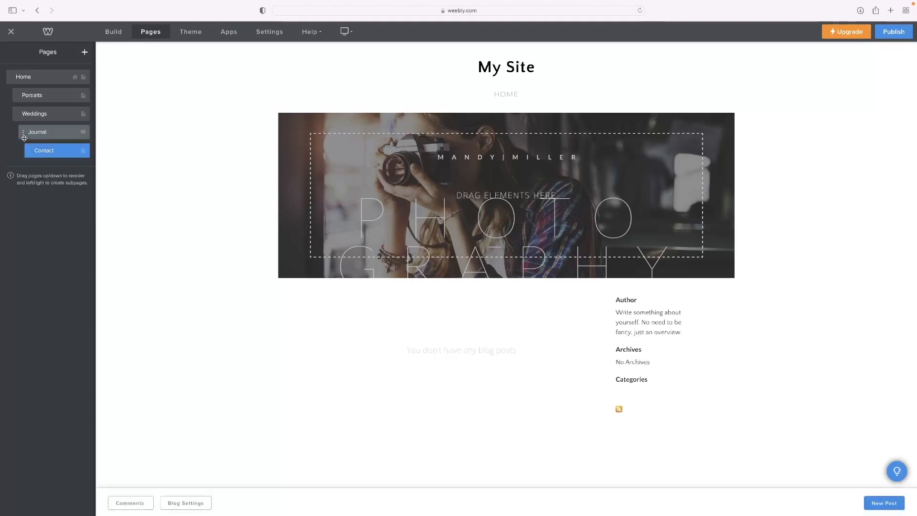
click(44, 150)
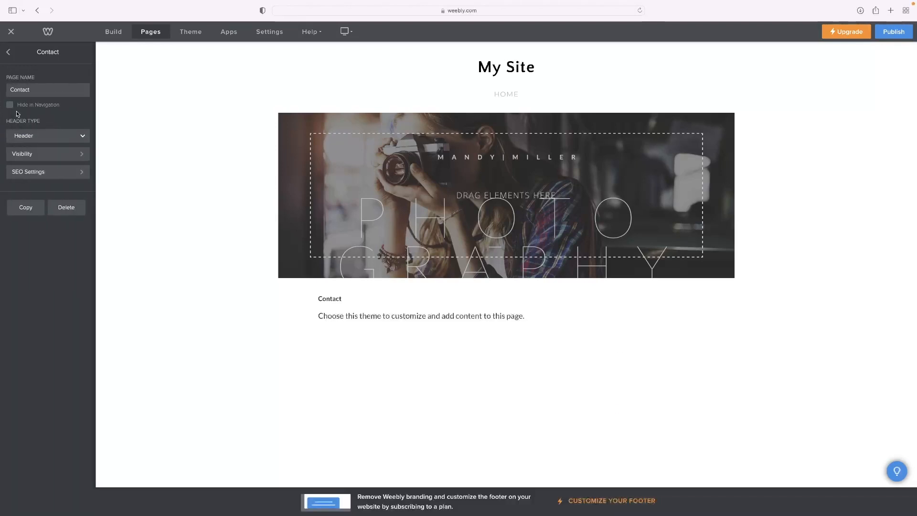
click(8, 51)
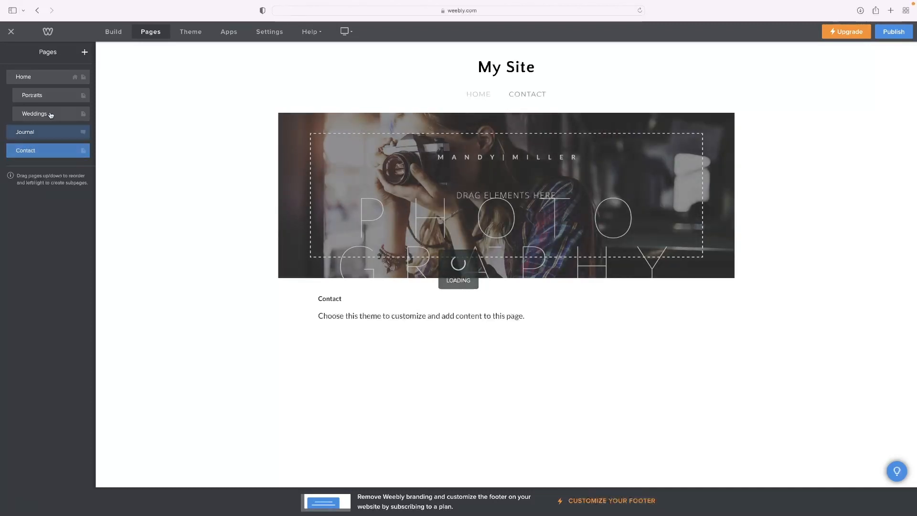
- Un-nest Portraits and Weddings to the top level and start moving Contact upward
click(31, 95)
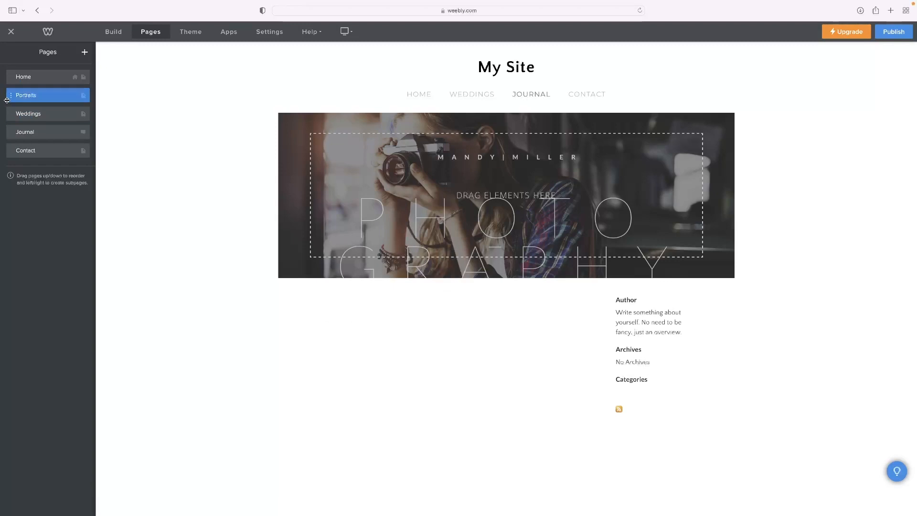
click(26, 95)
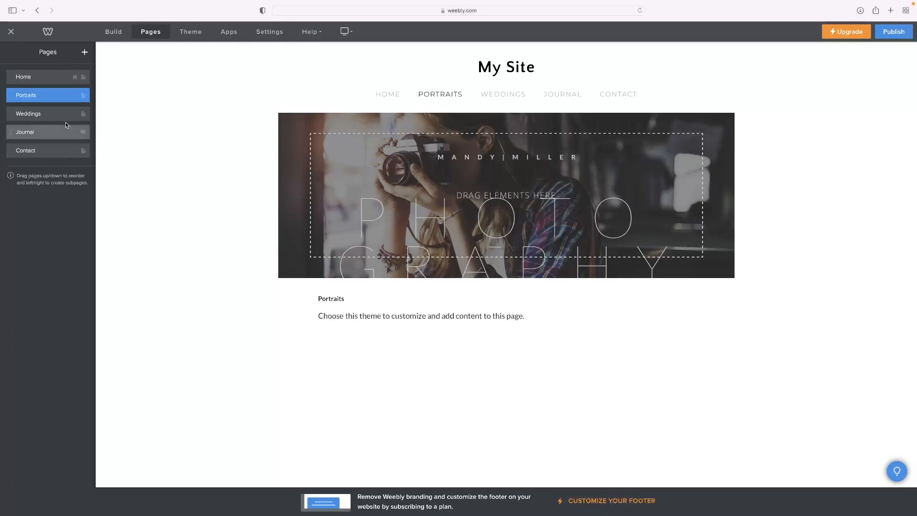
mouse_move(56, 150)
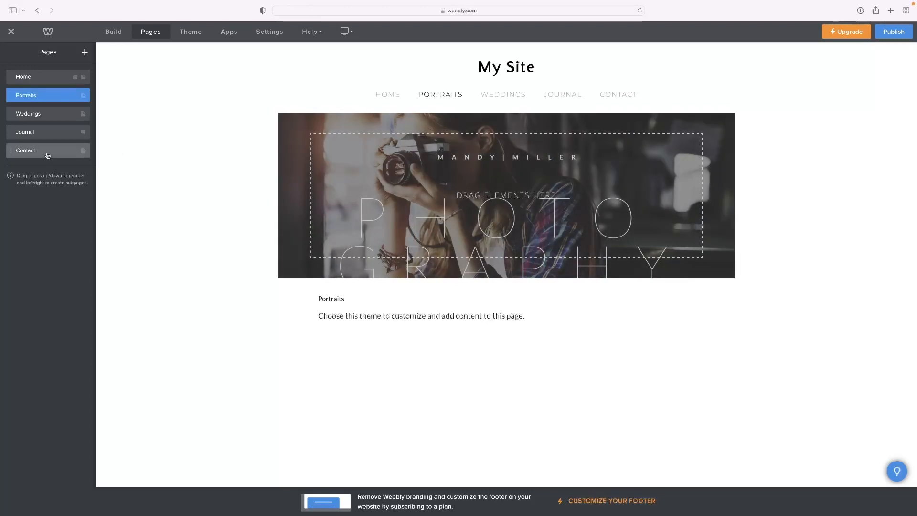
drag(46, 150, 47, 119)
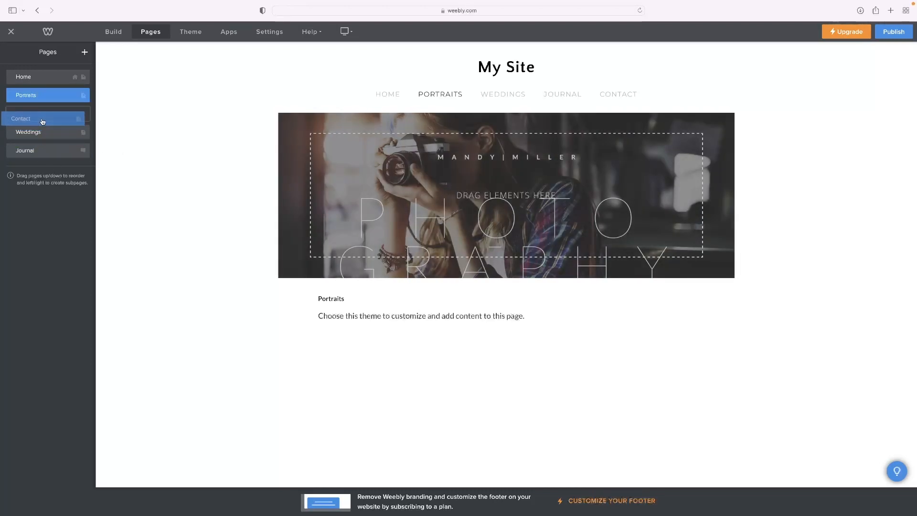
- Place Contact directly below Home, then drag it back to the end of the page order
drag(42, 118, 42, 95)
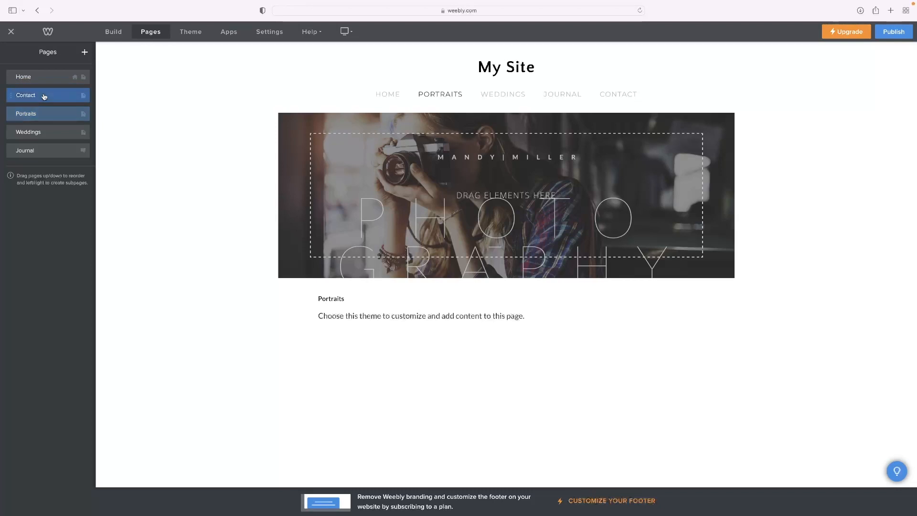
click(26, 95)
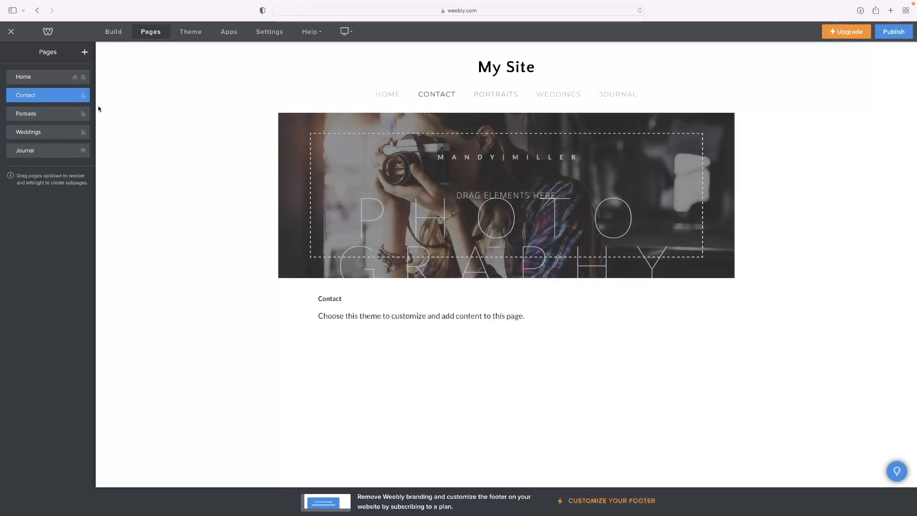
drag(26, 94, 41, 162)
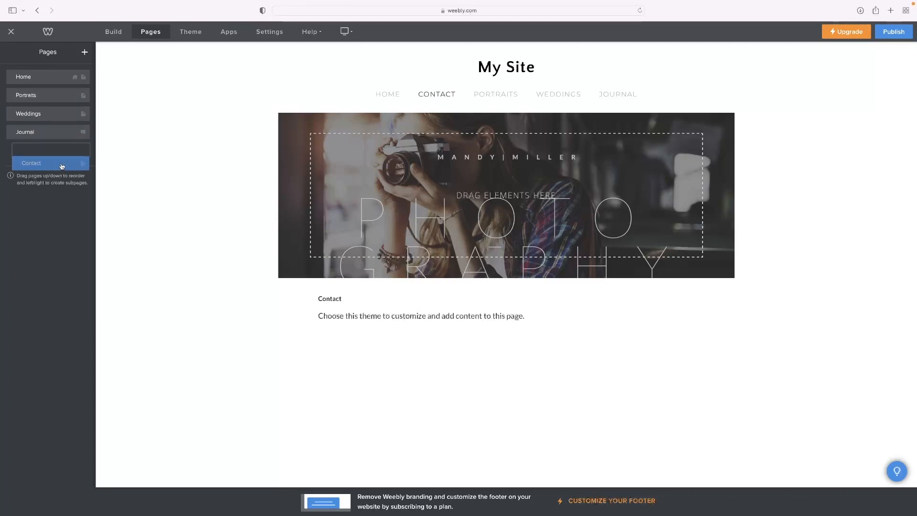